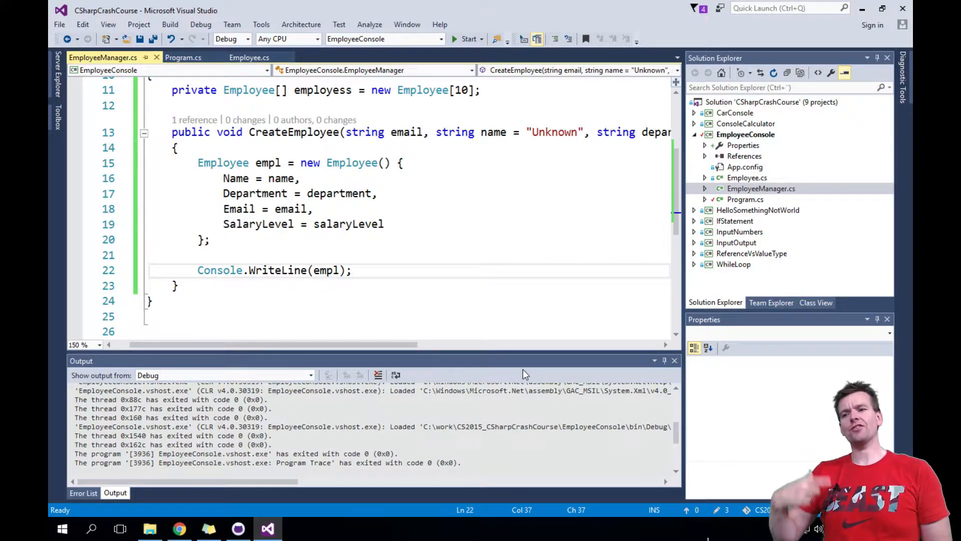
Step: Copy and paste the private Employee array declaration line in EmployeeManager.cs
{"action": "left_click", "coordinate": [352, 271]}
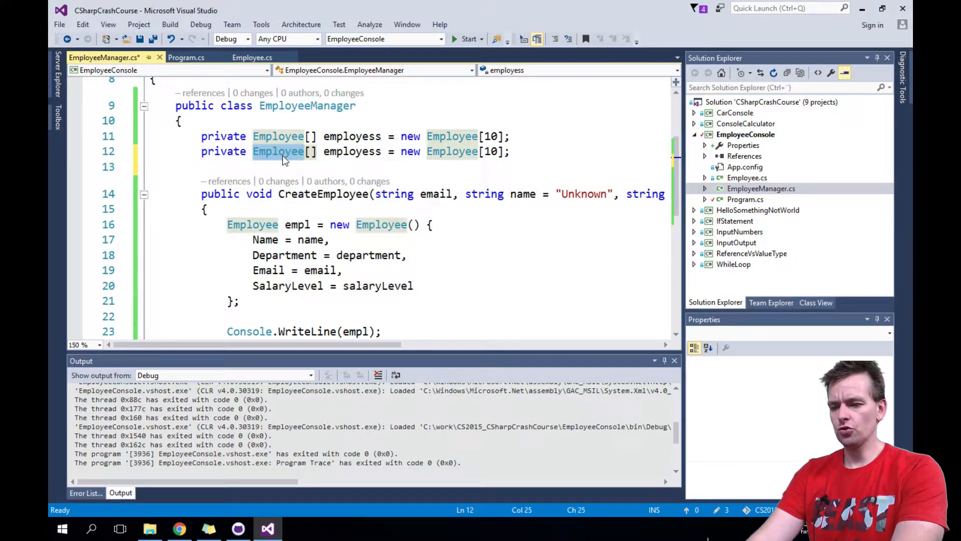
Step: Change the copy to 'List<Employee> employessAsList = new List<Employee>()' and save
{"action": "type", "text": "List"}
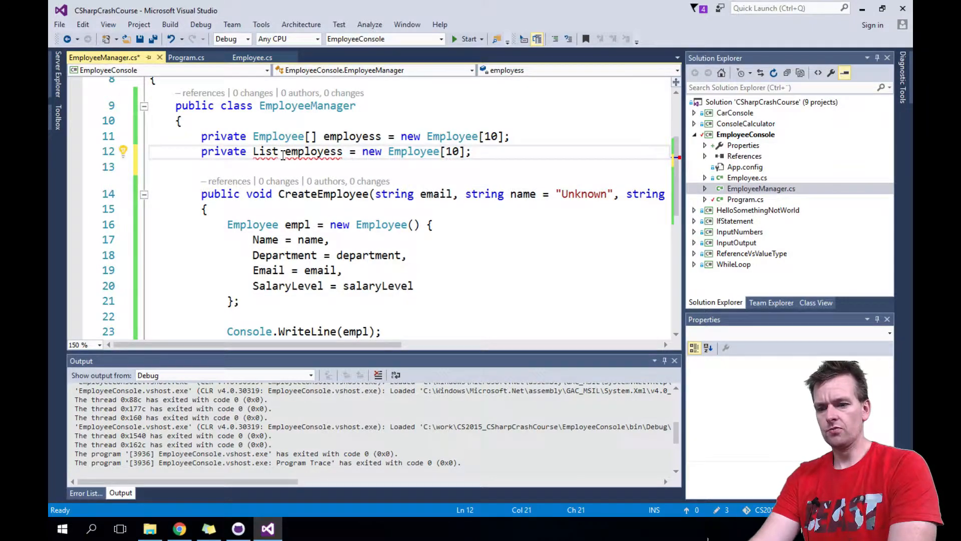
{"action": "type", "text": "<>"}
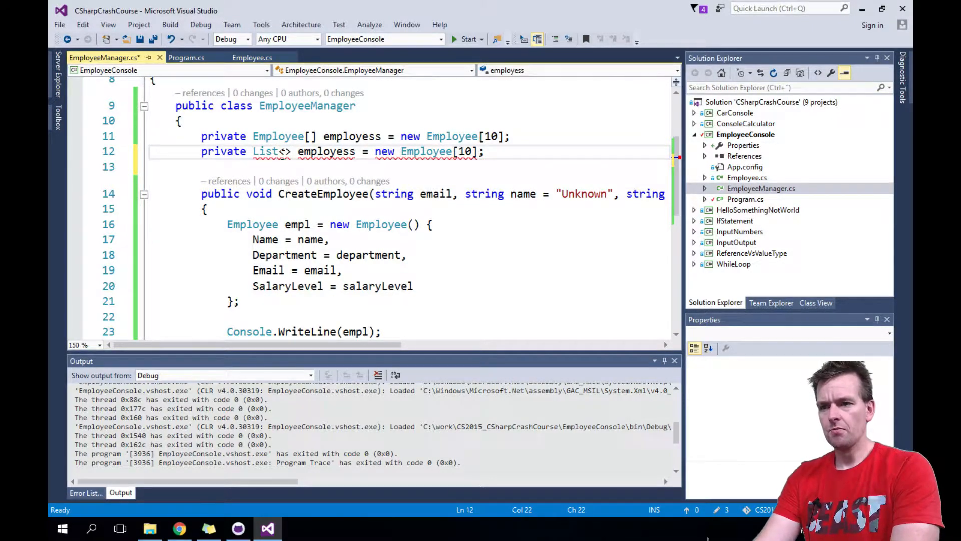
{"action": "type", "text": "Employee"}
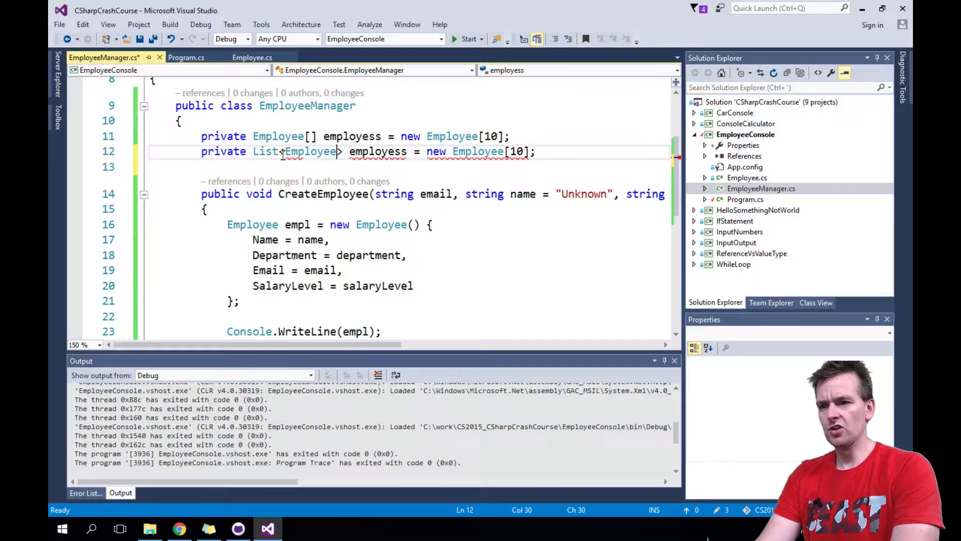
{"action": "double_click", "coordinate": [378, 151]}
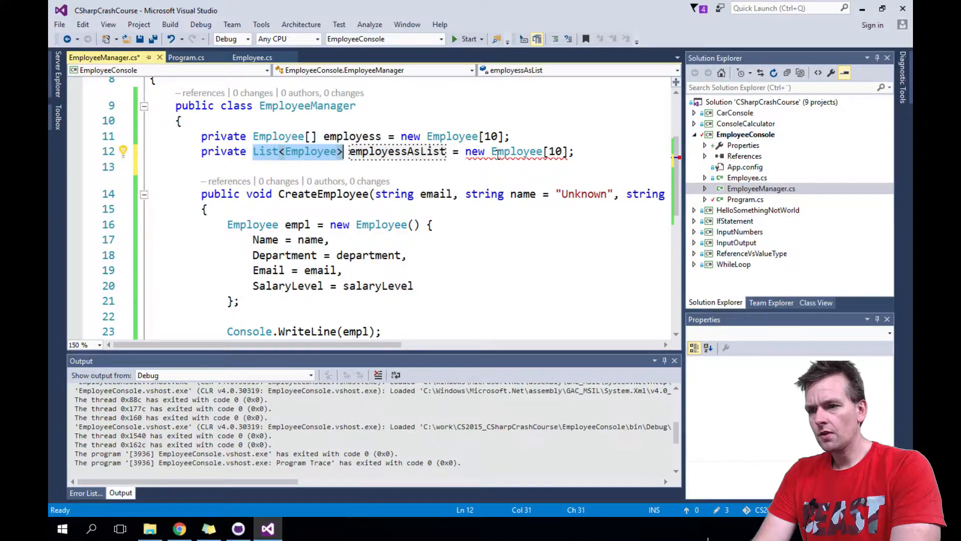
{"action": "type", "text": "List<Employee>"}
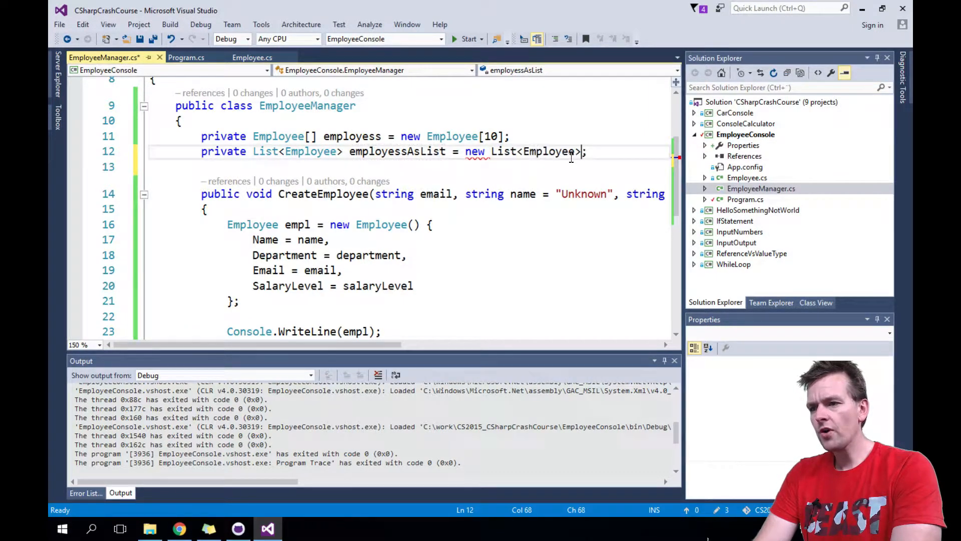
{"action": "key", "text": "ctrl+s"}
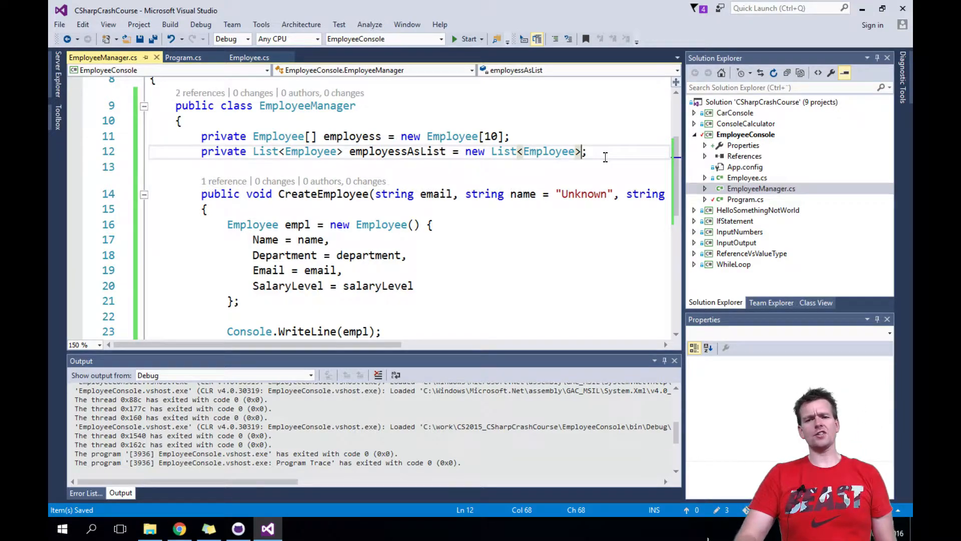
{"action": "type", "text": "()"}
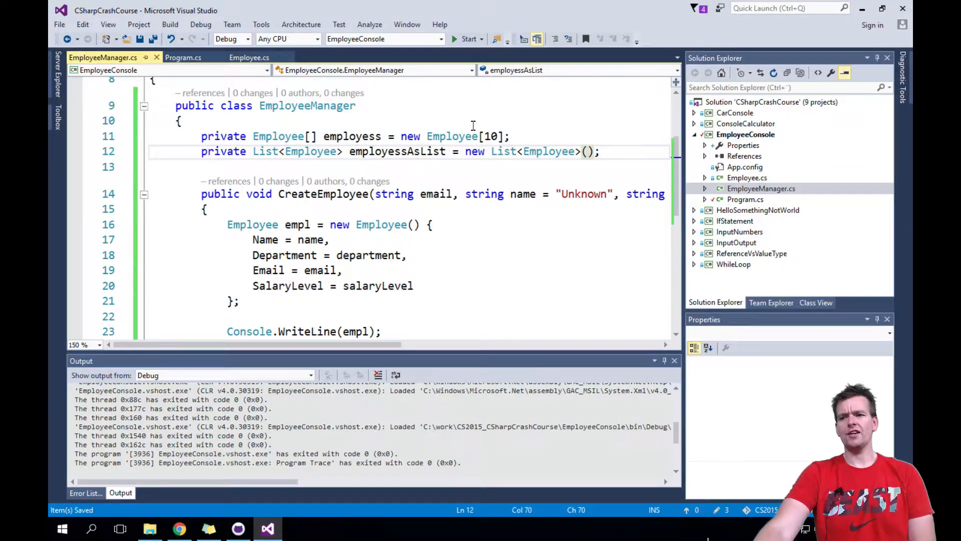
{"action": "mouse_move", "coordinate": [488, 136]}
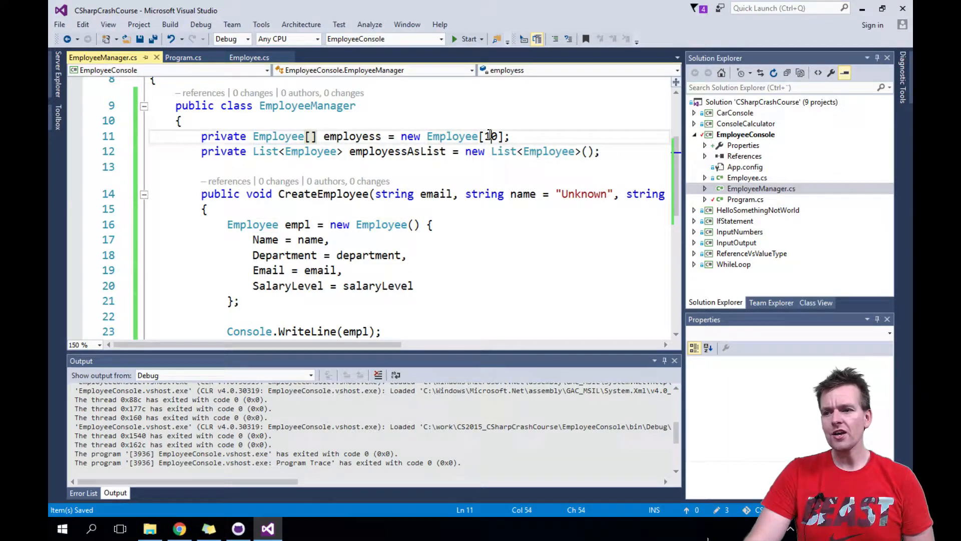
Step: Add the summary comment 'Array needs to know its size upfront' and restore array size 10
{"action": "key", "text": "Backspace"}
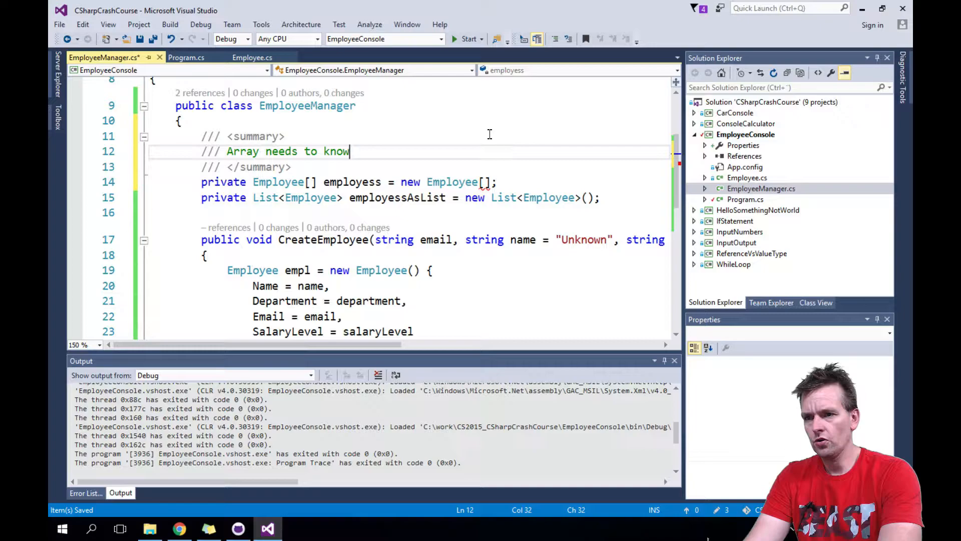
{"action": "type", "text": "its size"}
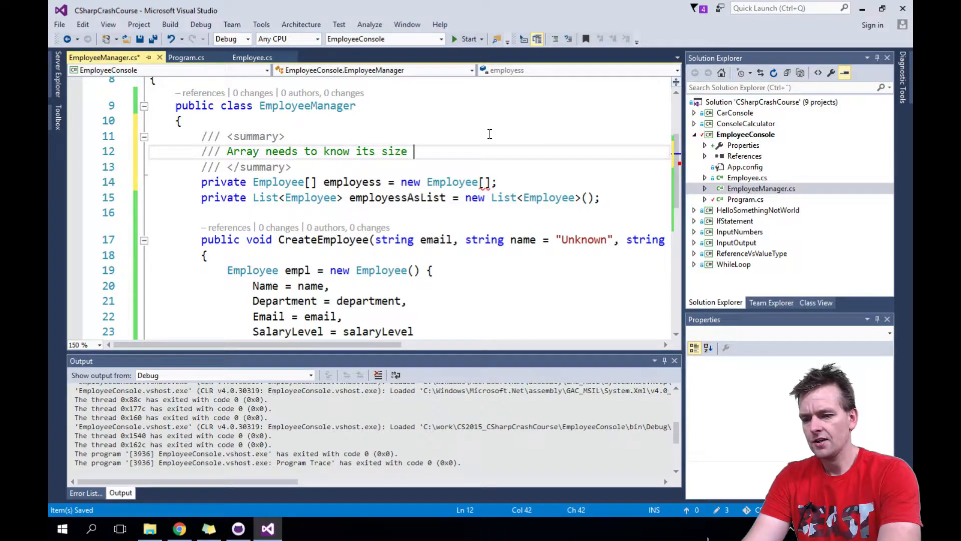
{"action": "type", "text": "upfront"}
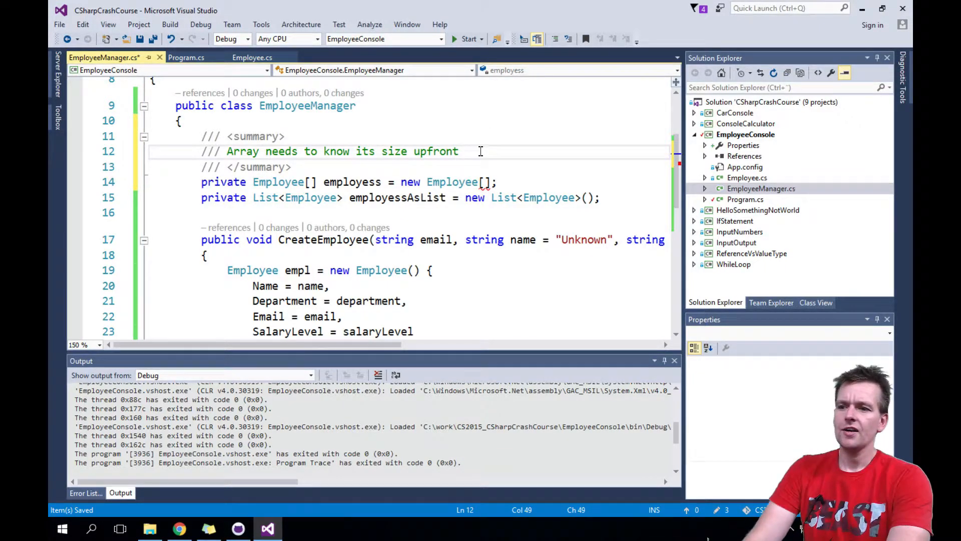
{"action": "type", "text": "10"}
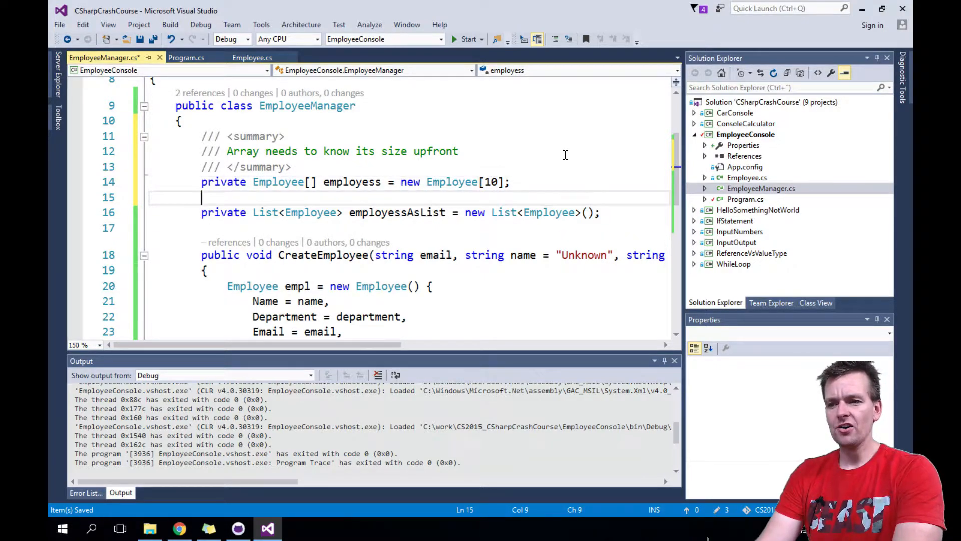
{"action": "type", "text": "emplo"}
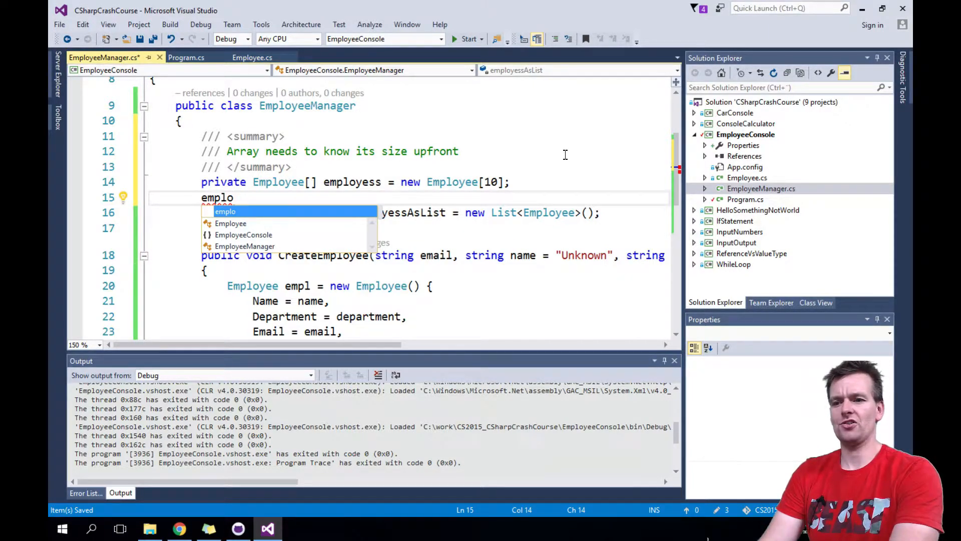
{"action": "key", "text": "Escape"}
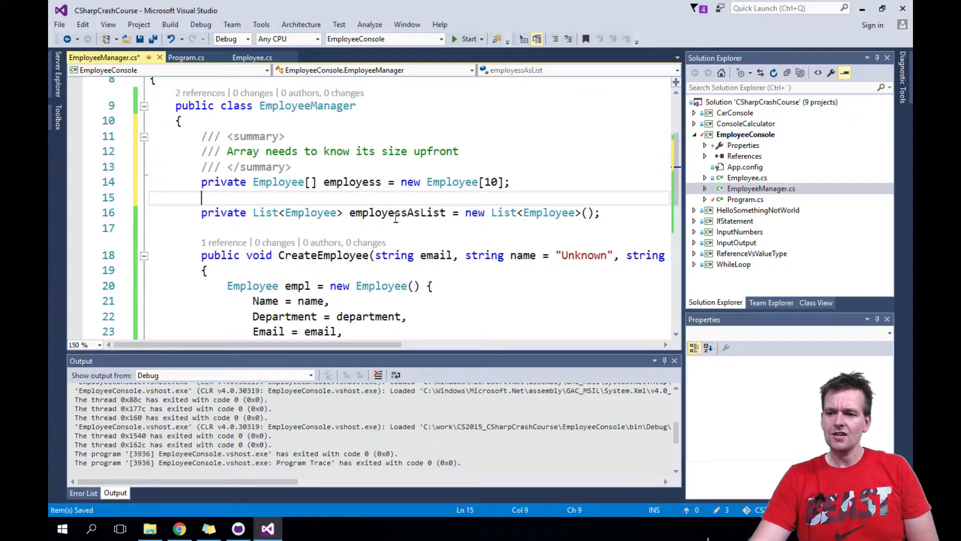
{"action": "double_click", "coordinate": [397, 213]}
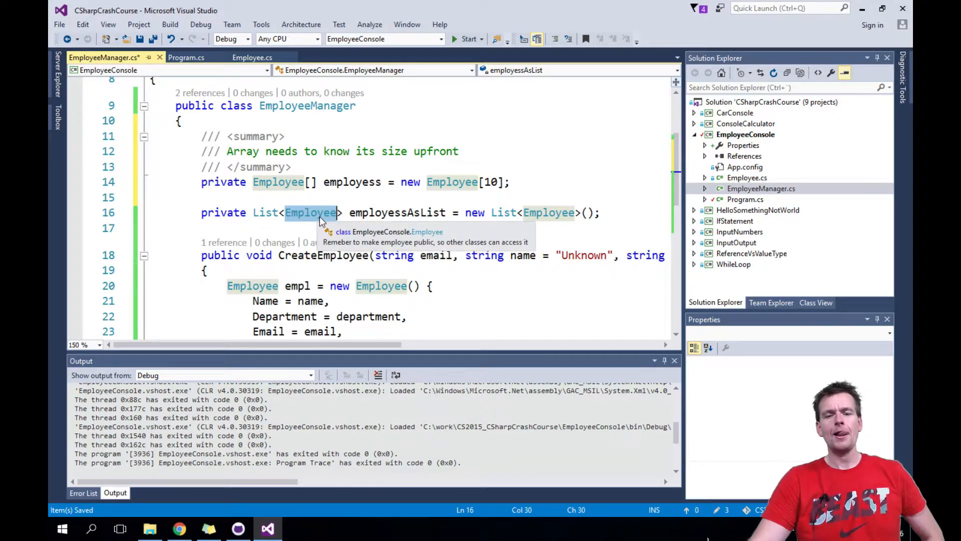
{"action": "mouse_move", "coordinate": [317, 222]}
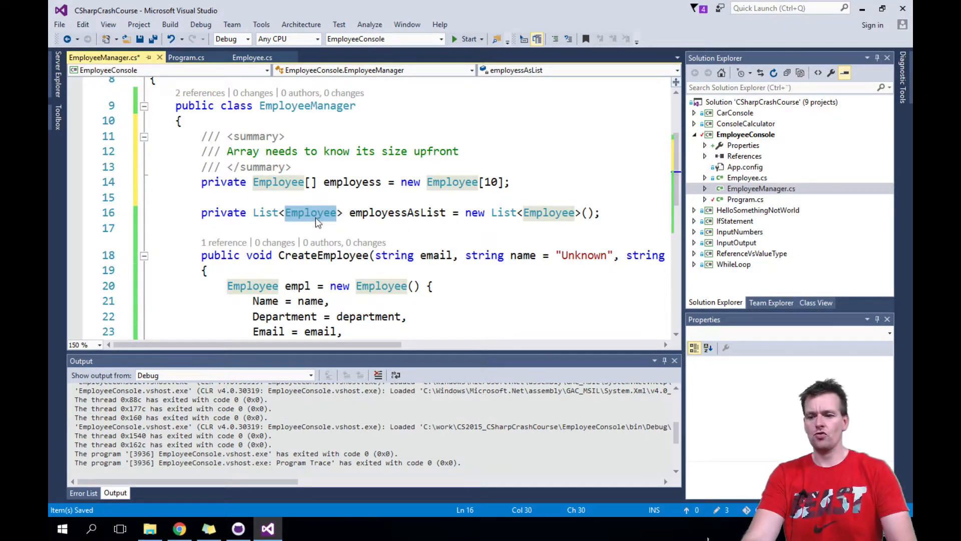
Step: Retype Employee in List<Employee> via IntelliSense and delete the Console.WriteLine(empl) line
{"action": "key", "text": "Backspace"}
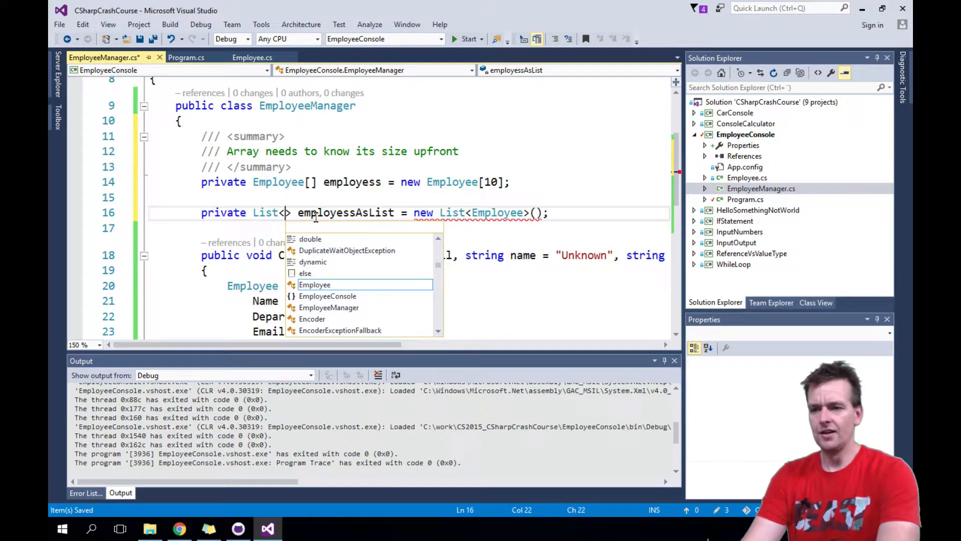
{"action": "type", "text": "Cu"}
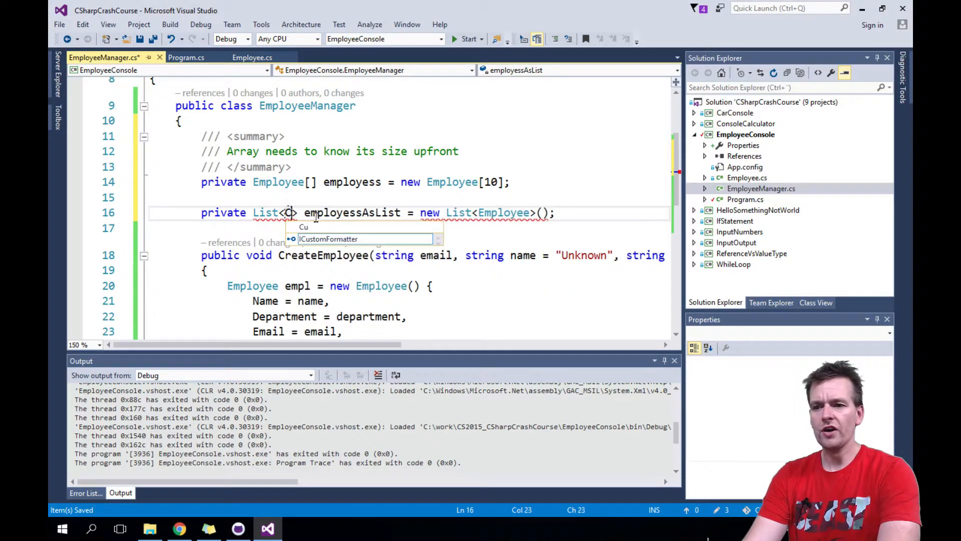
{"action": "type", "text": "Empl"}
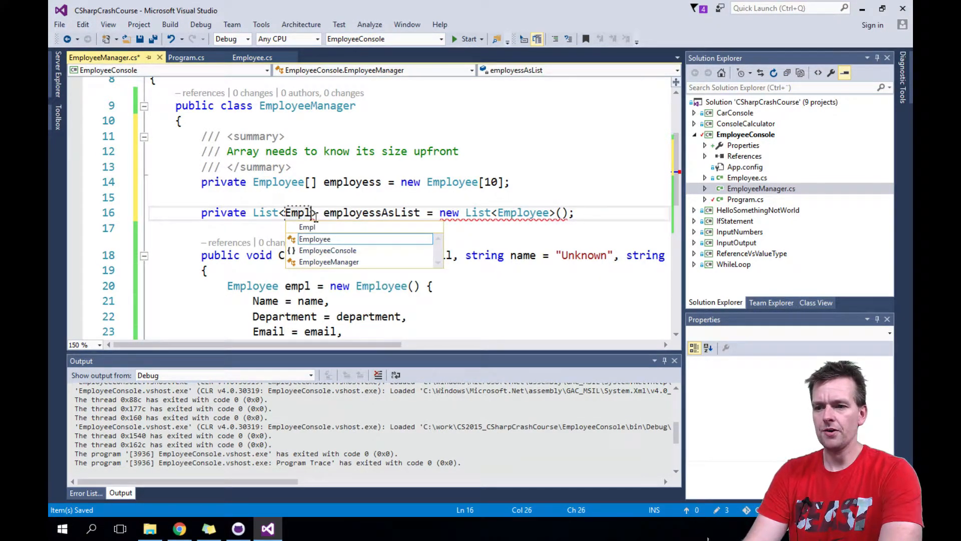
{"action": "key", "text": "Tab"}
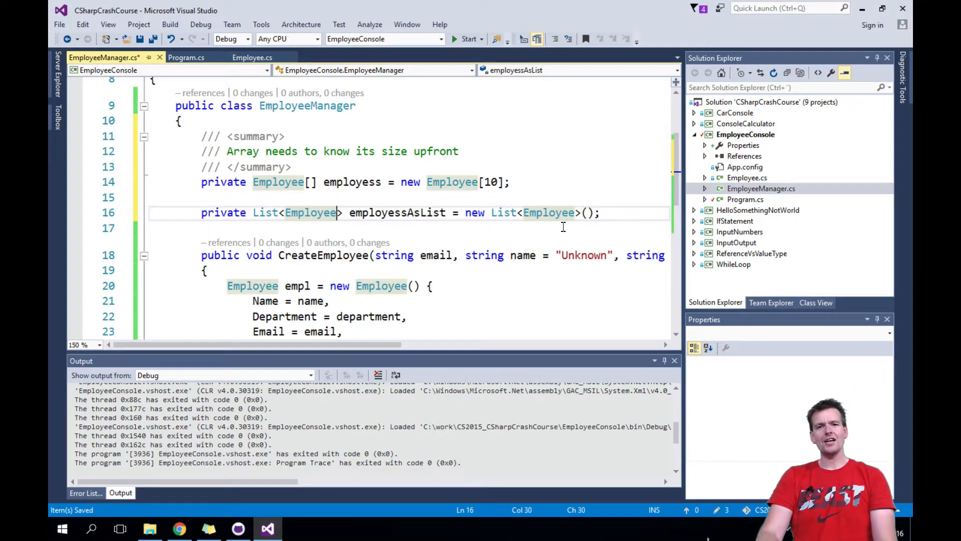
{"action": "key", "text": "ctrl+s"}
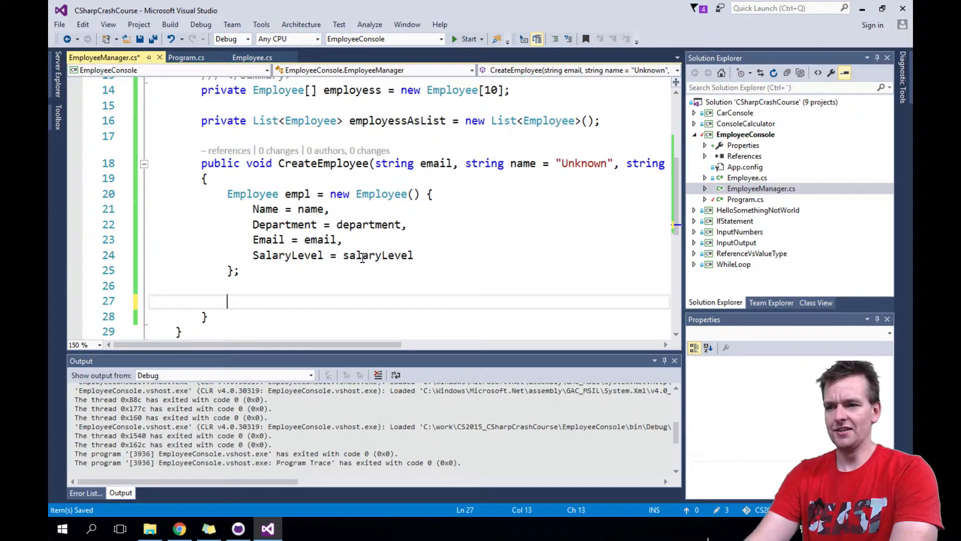
Step: Add 'employessAsList.Add(empl);' on the empty line in CreateEmployee
{"action": "type", "text": "employessAsList.Add(e"}
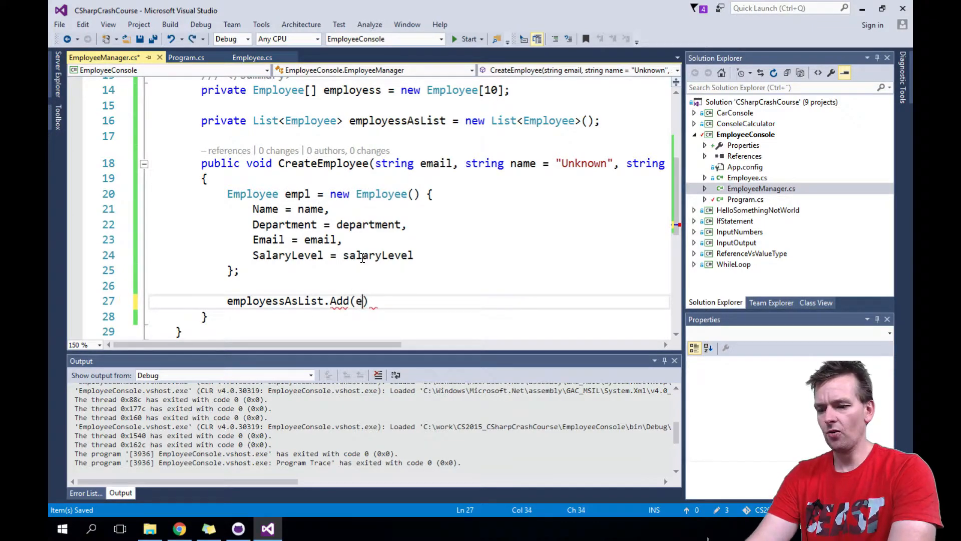
{"action": "type", "text": "mpl);"}
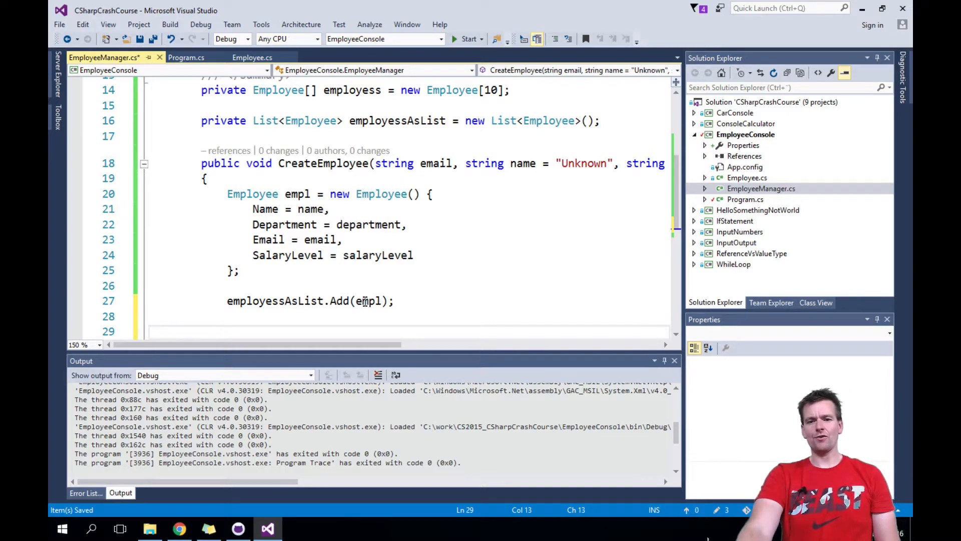
{"action": "mouse_move", "coordinate": [365, 300]}
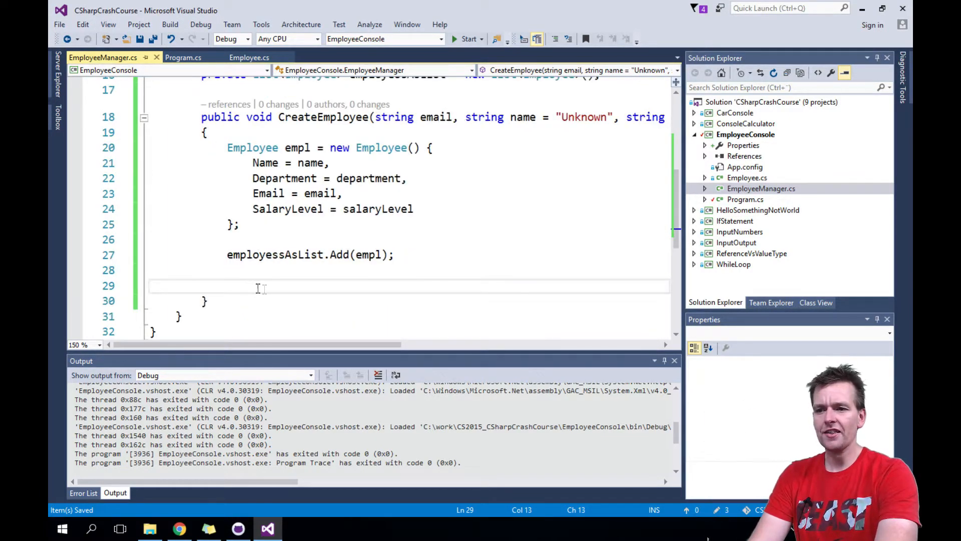
Step: Write public void PrintAllEmployees() with a foreach over employessAsList calling Console.WriteLine(empl)
{"action": "type", "text": "public void"}
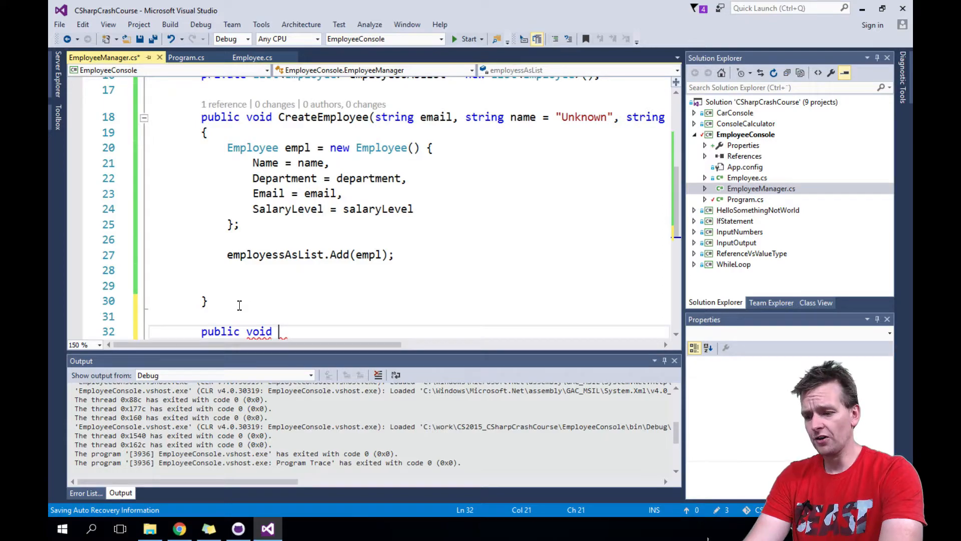
{"action": "type", "text": "PrintAllEmp"}
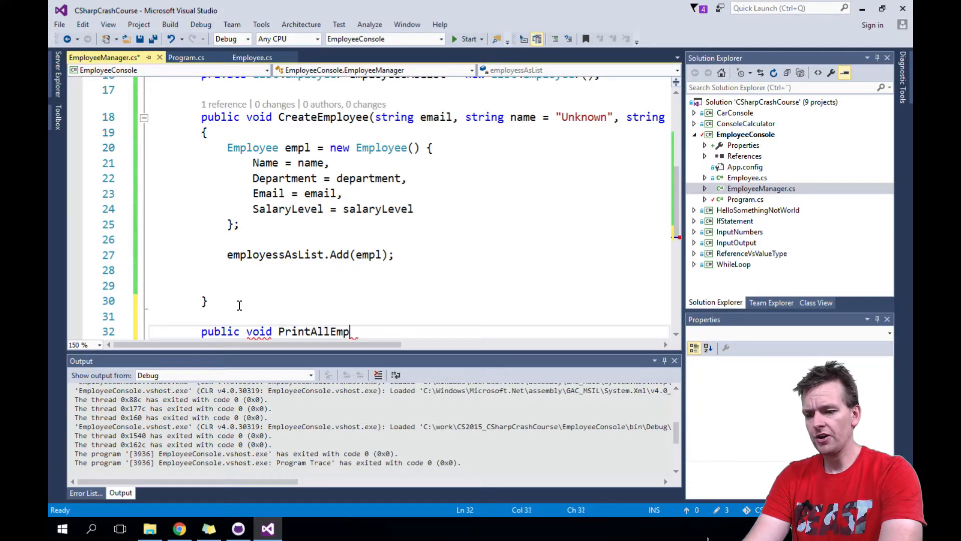
{"action": "type", "text": "loyee"}
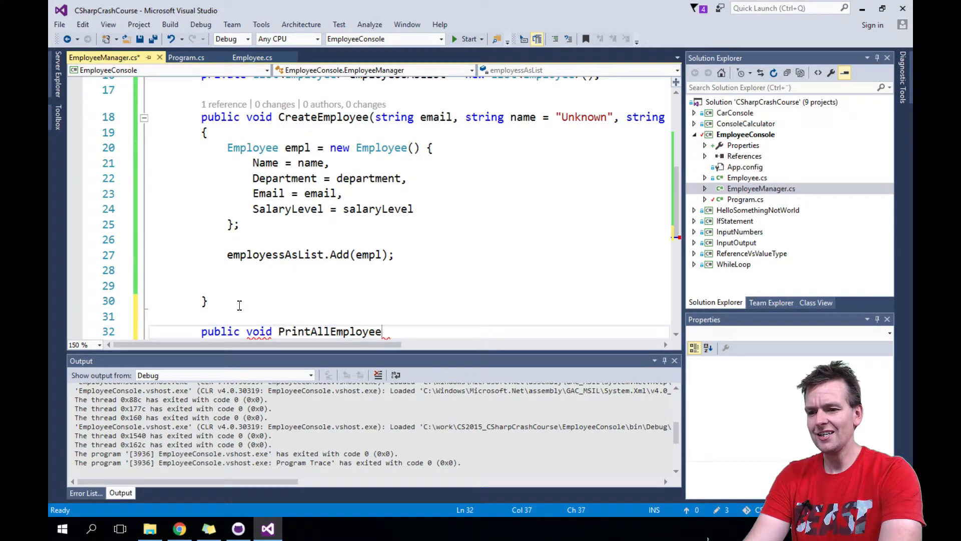
{"action": "type", "text": "s"}
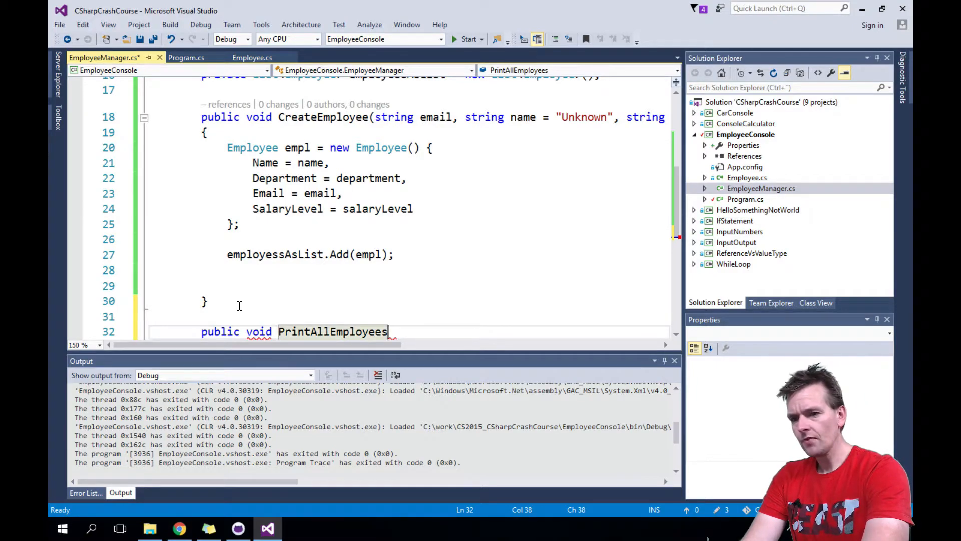
{"action": "type", "text": "()"}
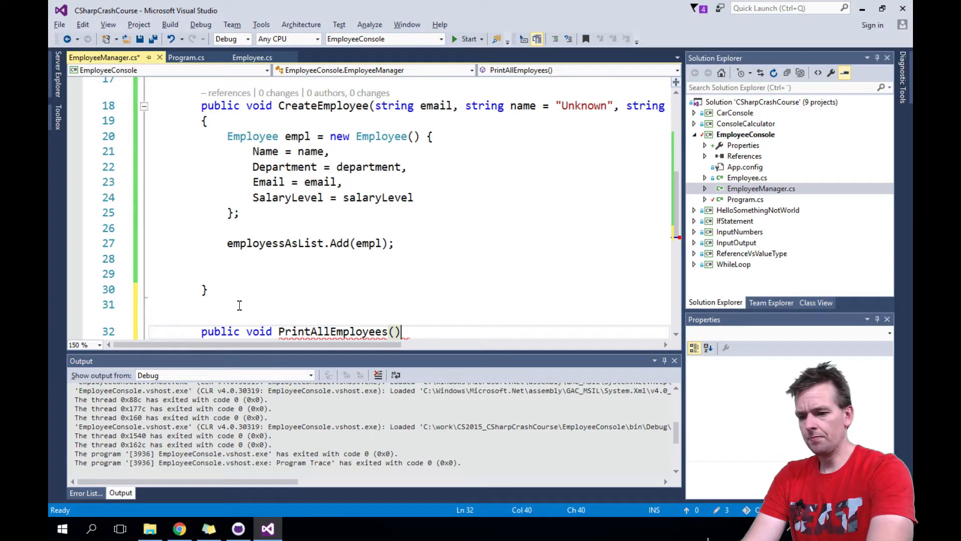
{"action": "type", "text": "{"}
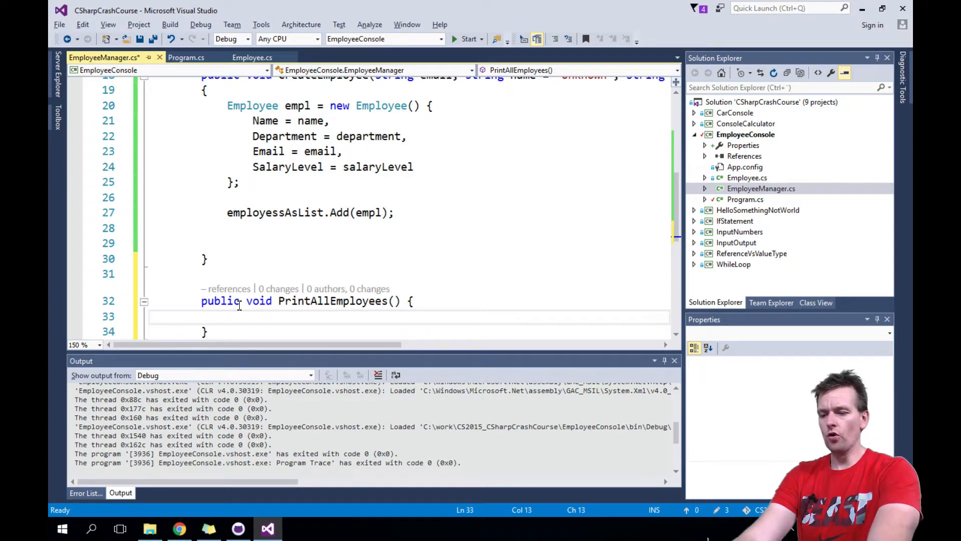
{"action": "type", "text": "foreach (var item in collection"}
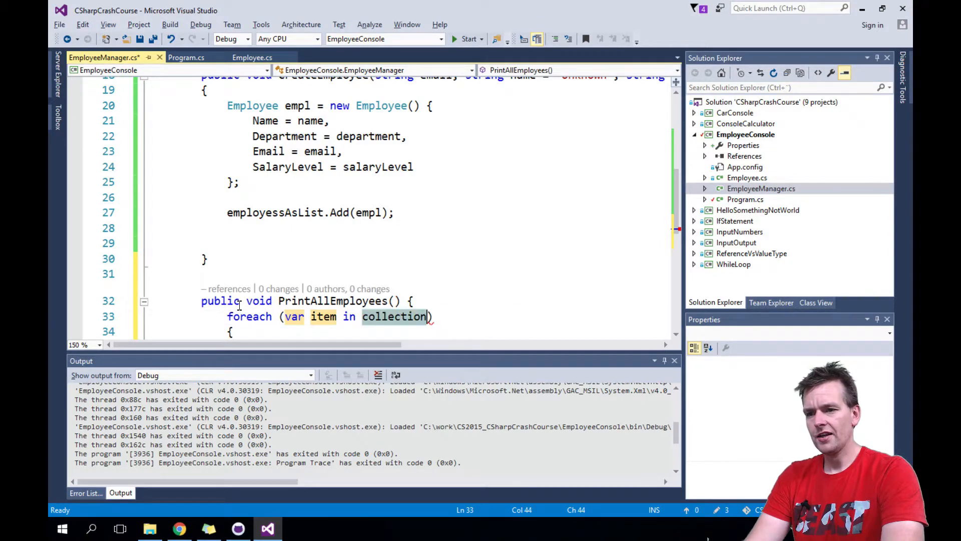
{"action": "type", "text": "employessAsList"}
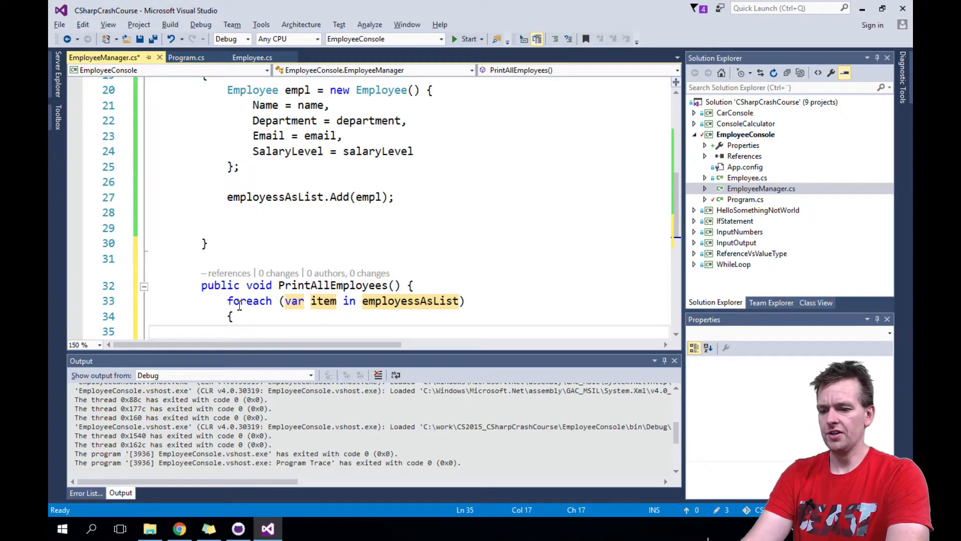
{"action": "type", "text": "Console.WriteLine(empl);"}
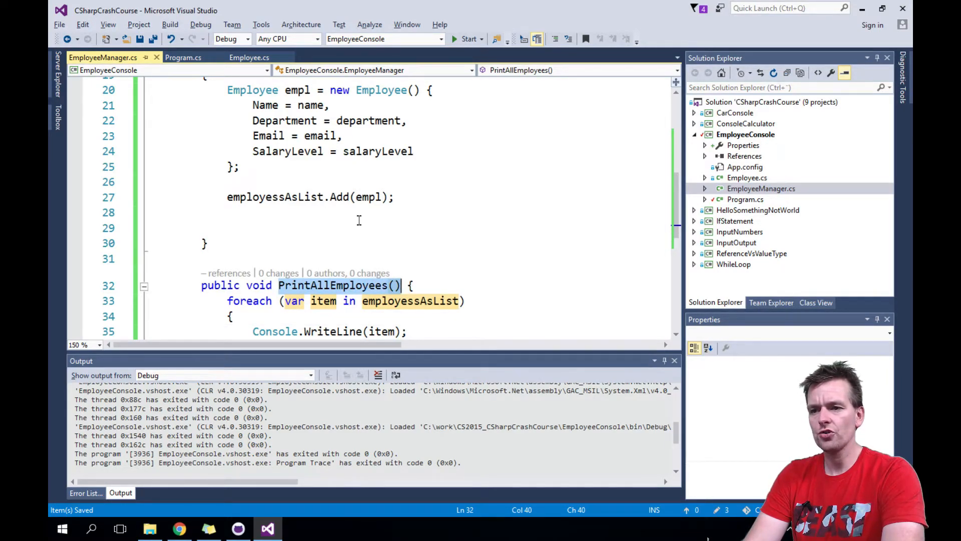
Step: In Program.cs, make case 2 call employeeManager.PrintAllEmployees() and relabel it 'Press 2 to show Employees'
{"action": "left_click", "coordinate": [183, 57]}
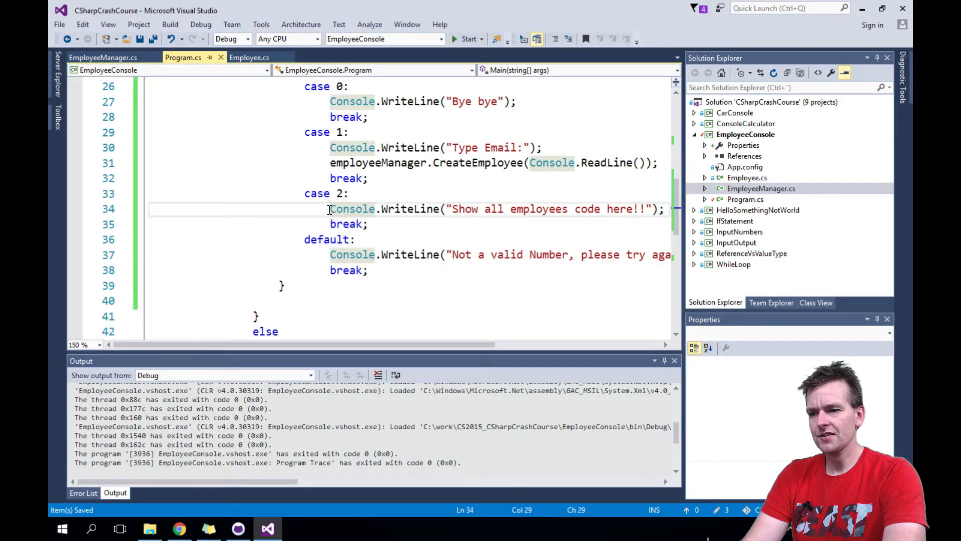
{"action": "key", "text": "Delete"}
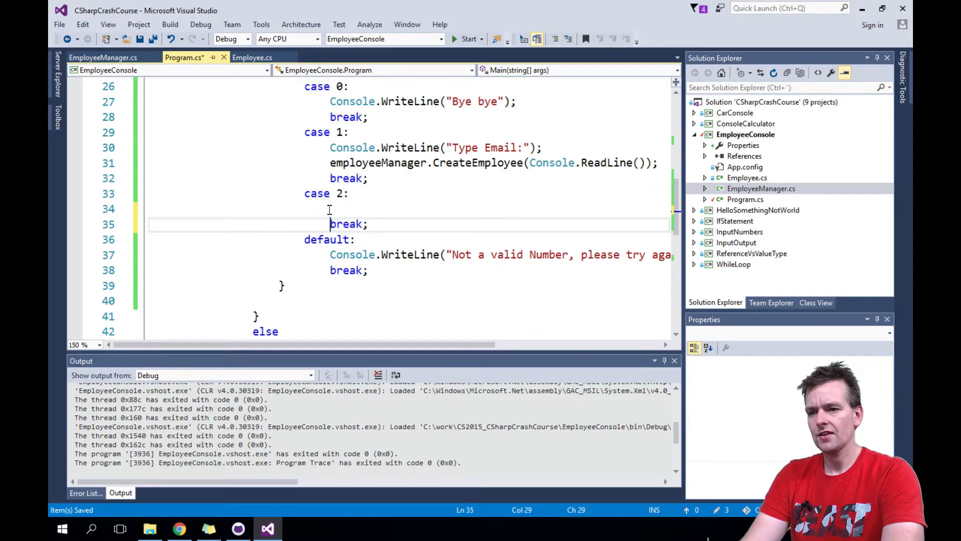
{"action": "type", "text": "PrintAllEmployees()"}
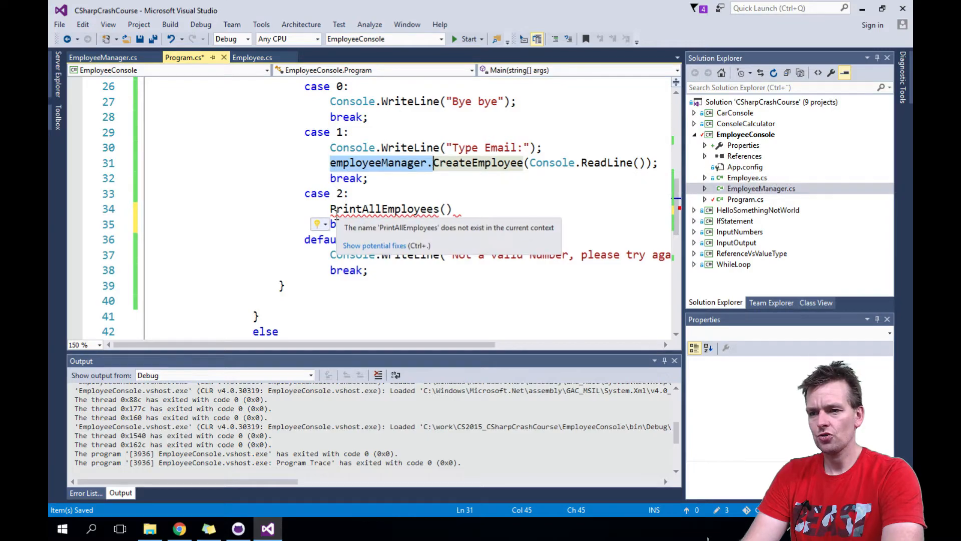
{"action": "type", "text": "employeeManager."}
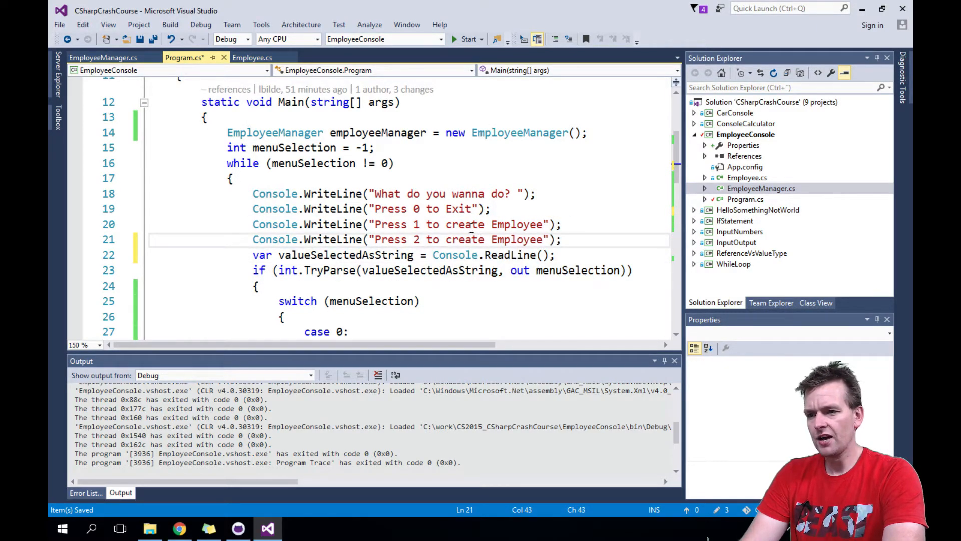
{"action": "type", "text": "show"}
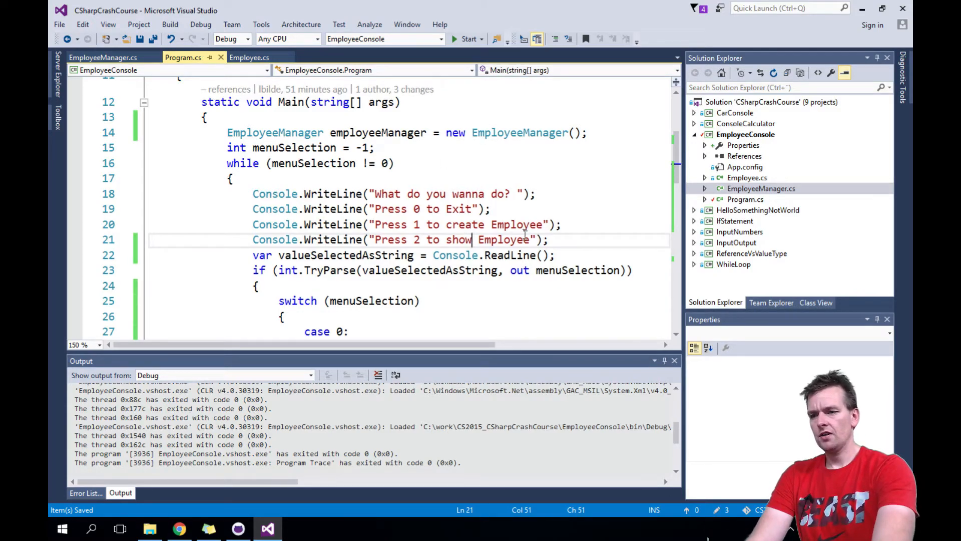
{"action": "type", "text": "s"}
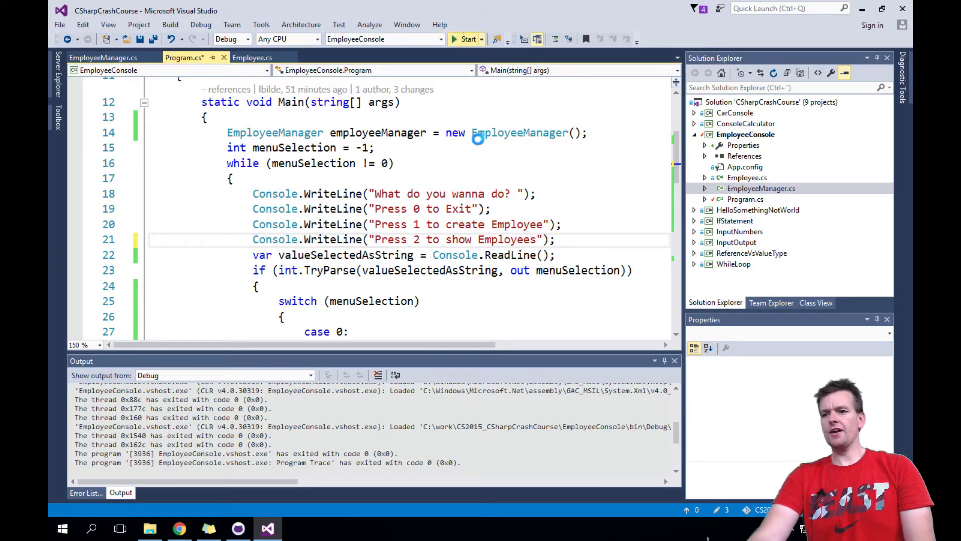
Step: Run the app, create two employees with emails, list them with option 2, and quit with 0
{"action": "left_click", "coordinate": [468, 39]}
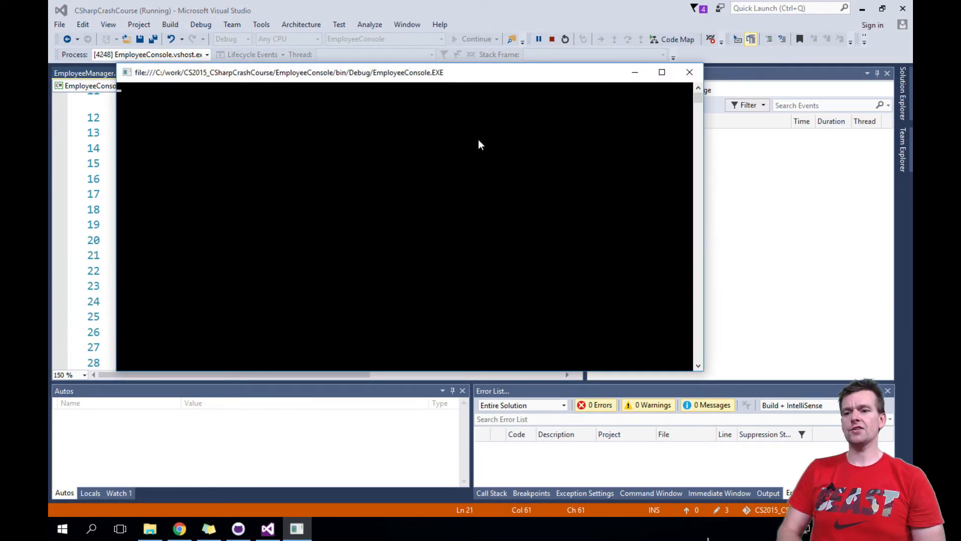
{"action": "type", "text": "1"}
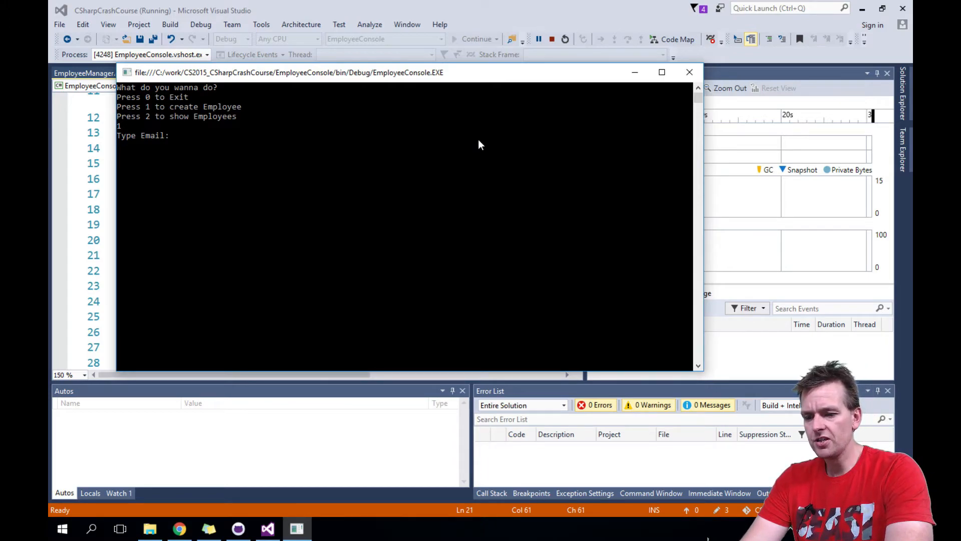
{"action": "type", "text": "ost@ost.dk"}
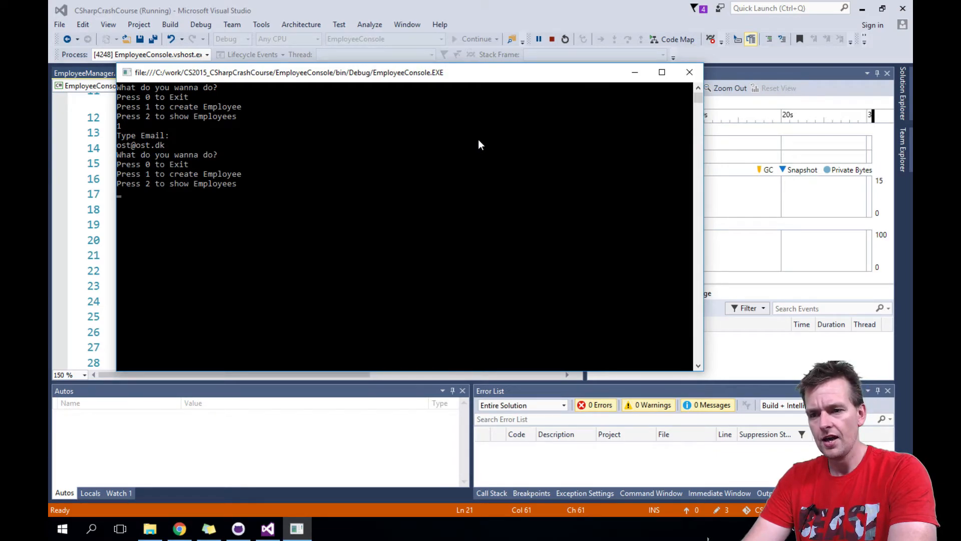
{"action": "type", "text": "1"}
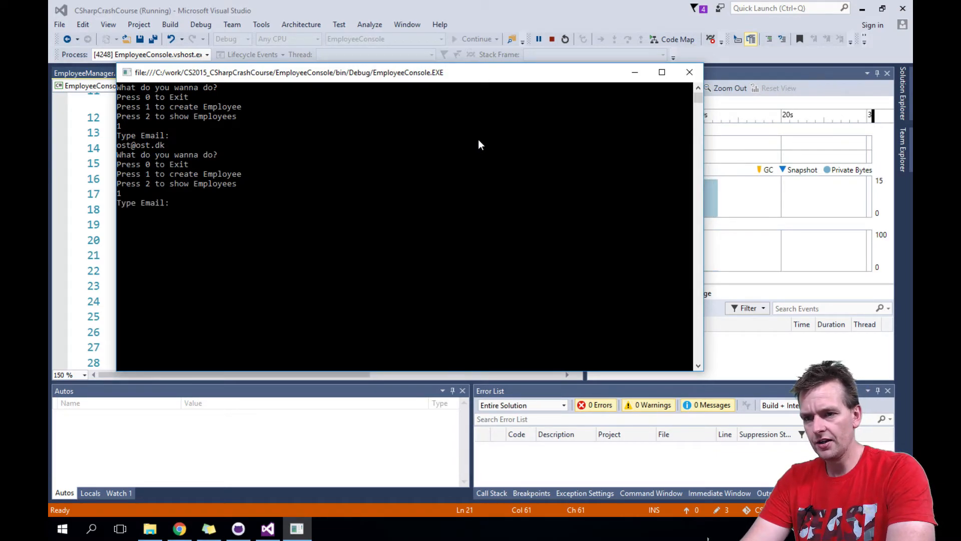
{"action": "type", "text": "Heee"}
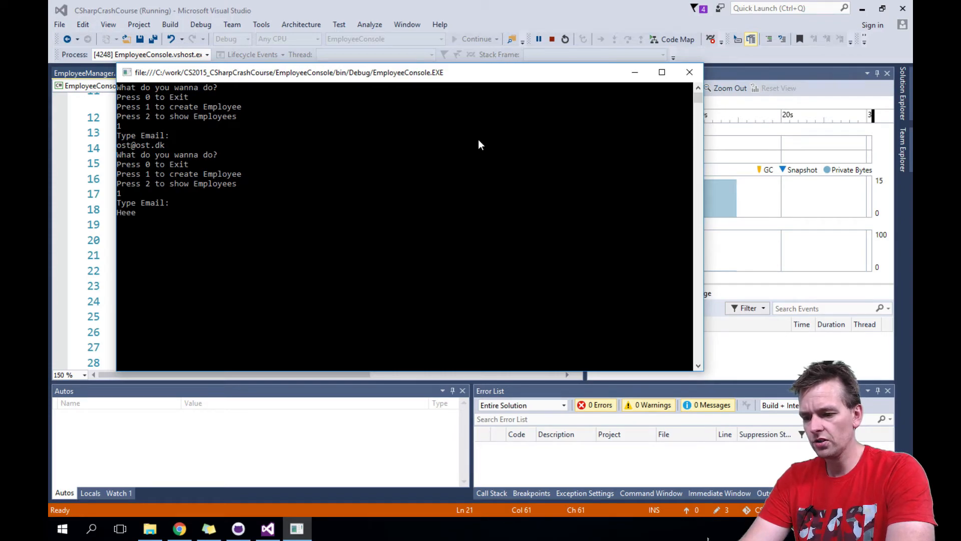
{"action": "type", "text": "@fjhf.dk"}
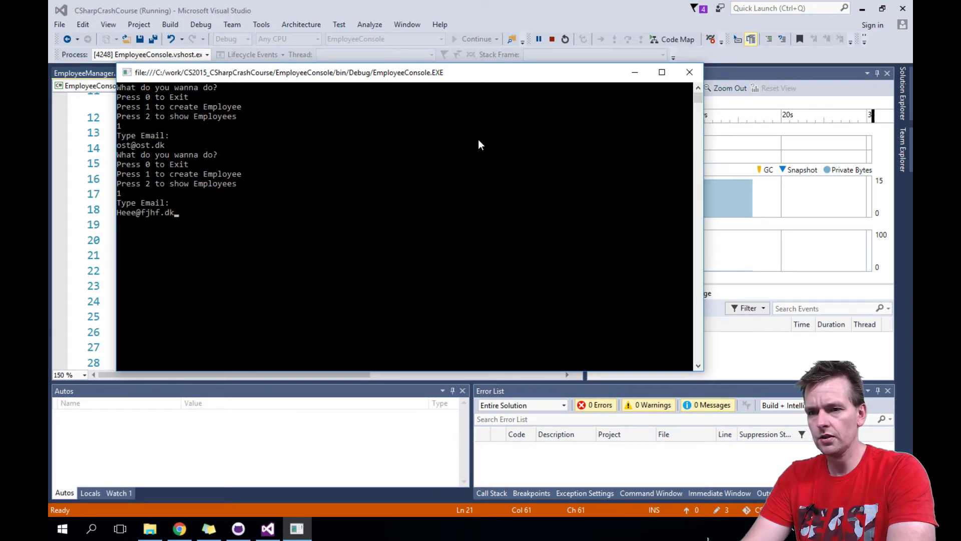
{"action": "key", "text": "enter"}
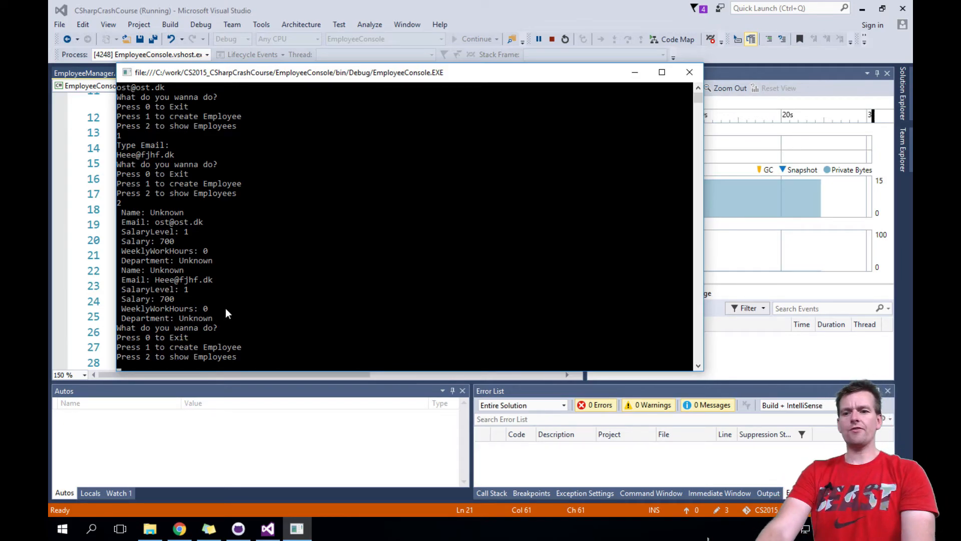
{"action": "type", "text": "0"}
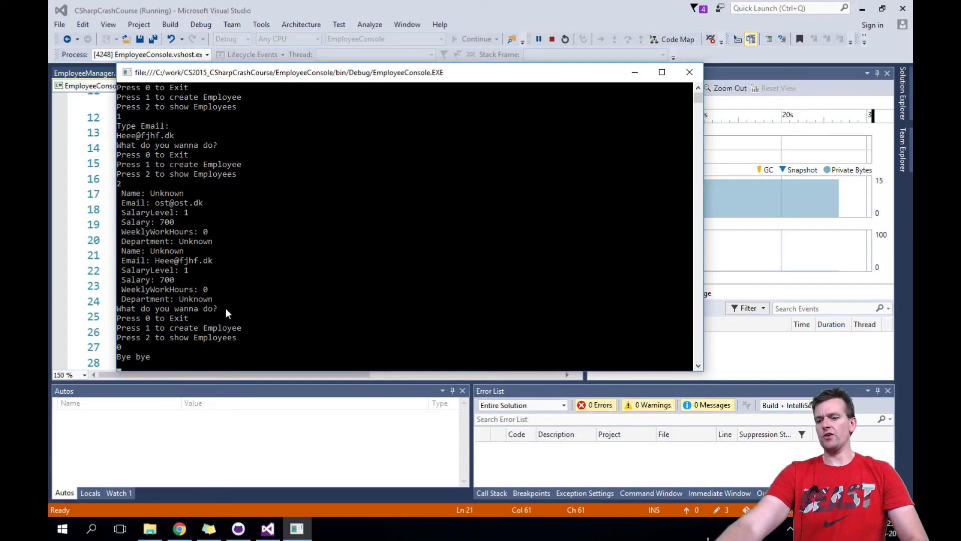